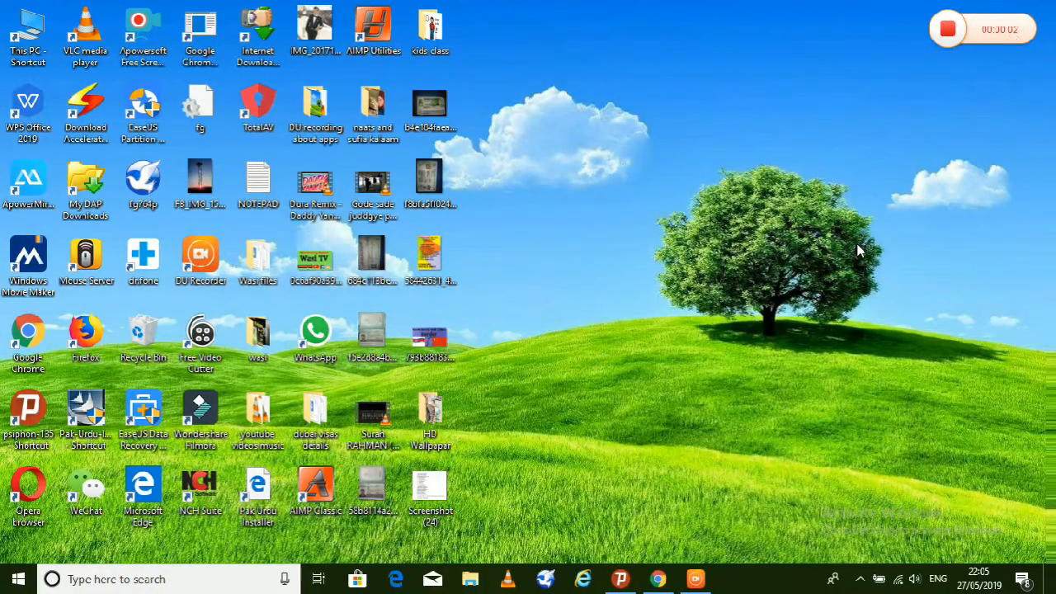
pyautogui.moveTo(674, 548)
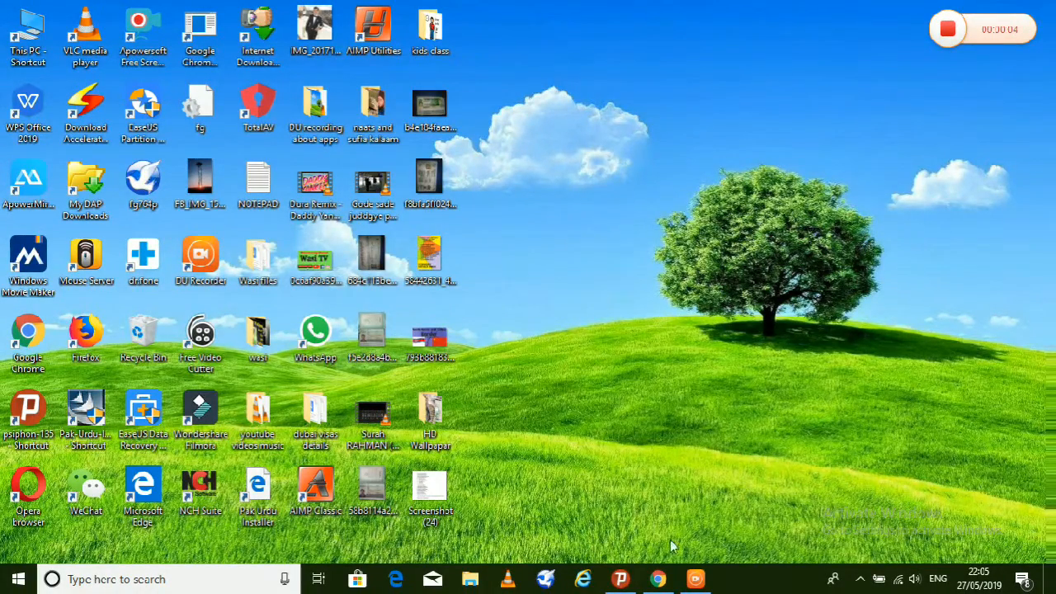
pyautogui.moveTo(745, 312)
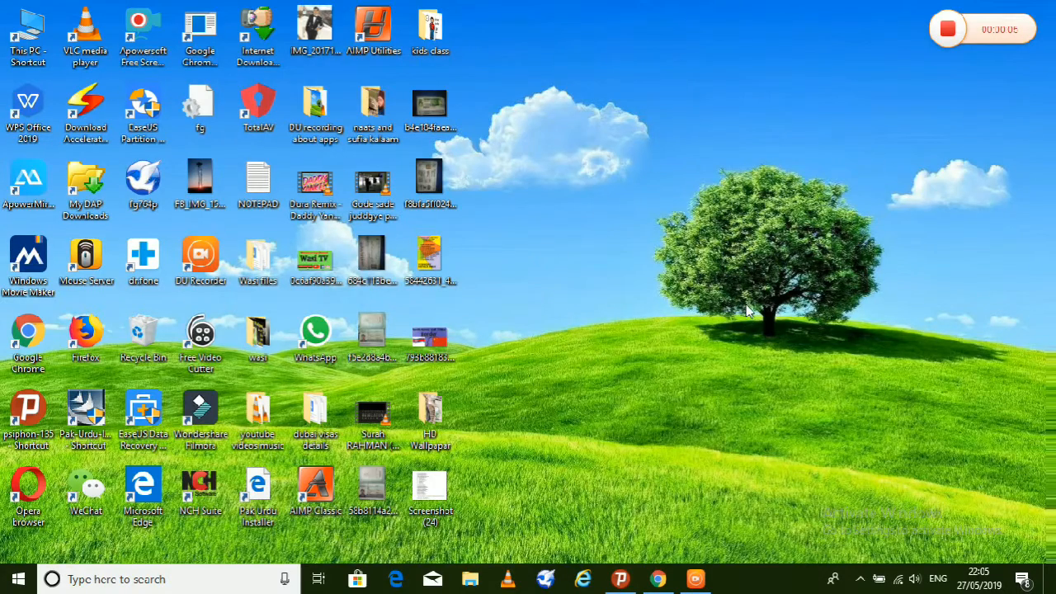
pyautogui.moveTo(598, 382)
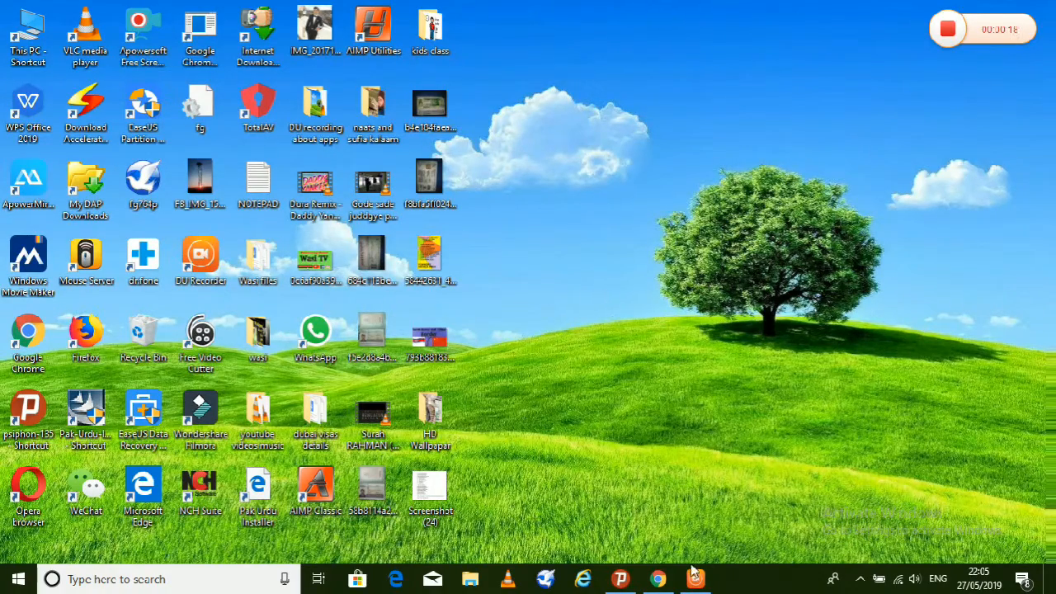
# Launch Chrome from the taskbar onto the New Tab page
pyautogui.click(657, 577)
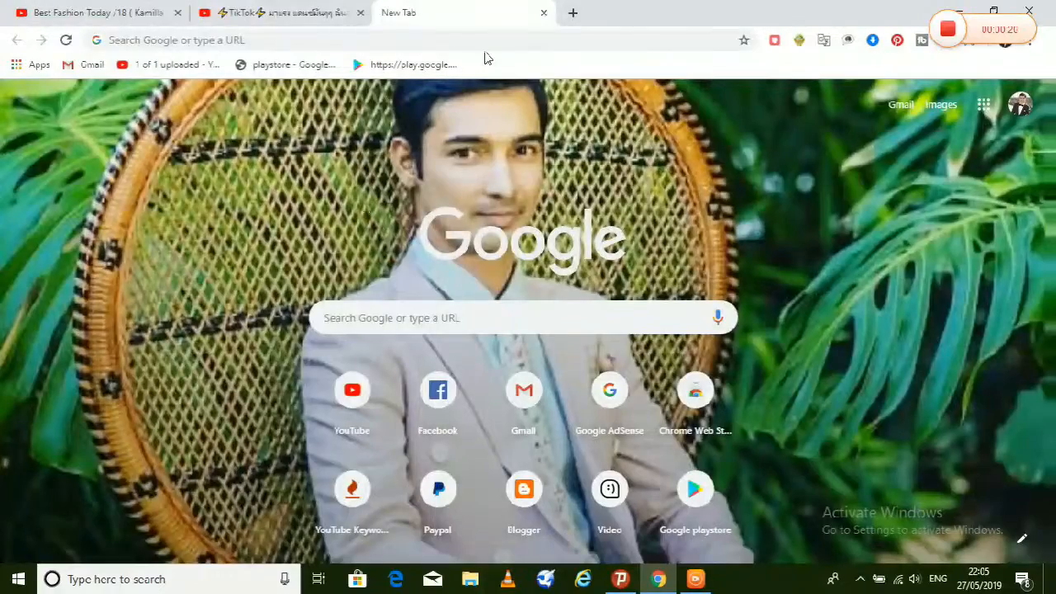
pyautogui.click(572, 13)
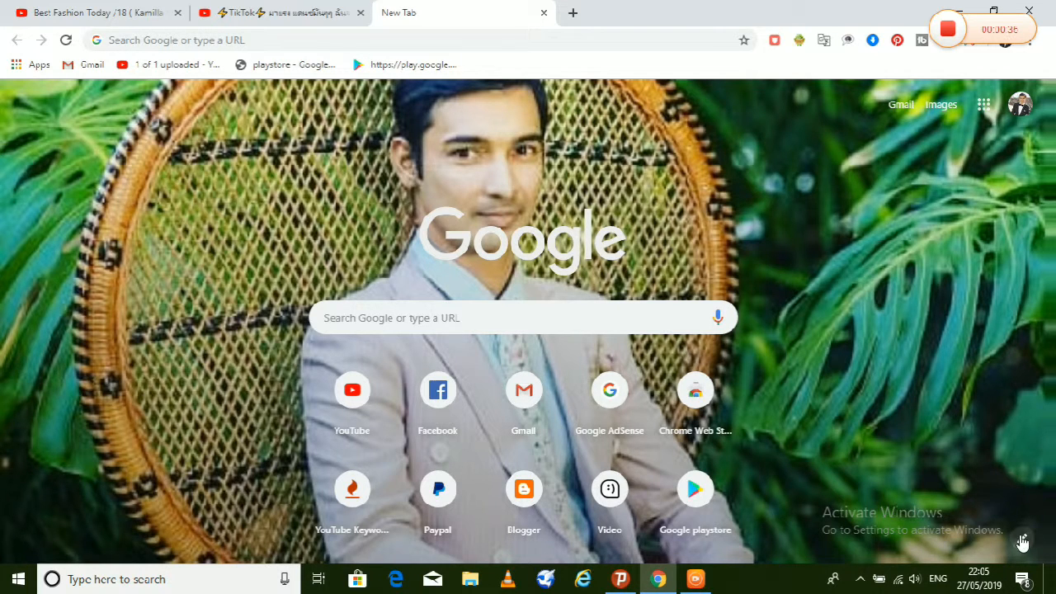
pyautogui.moveTo(1033, 538)
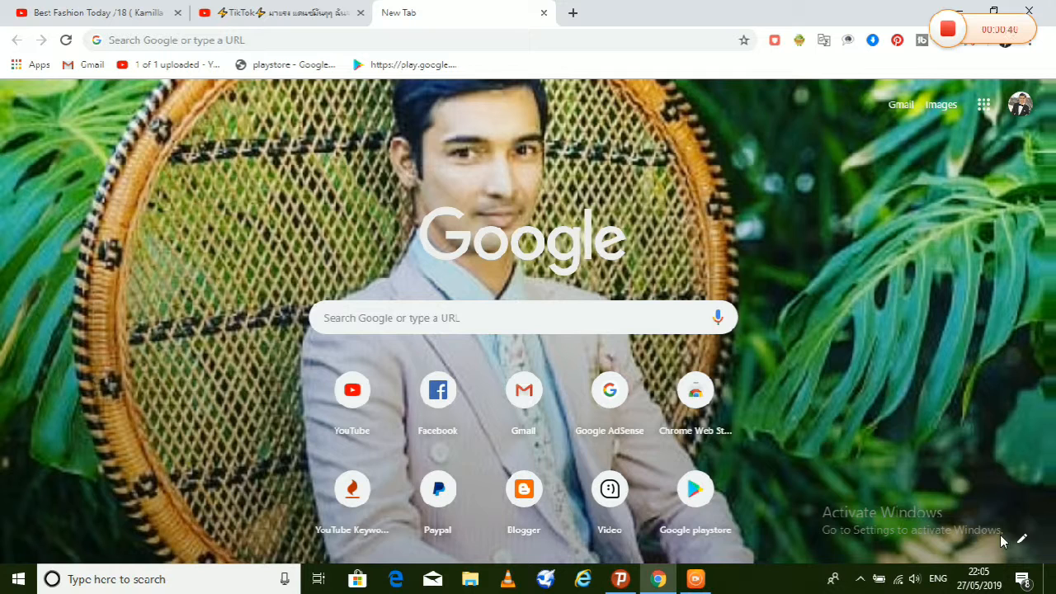
# Upload the mirror-selfie photo from the instagram pics folder as the New Tab background
pyautogui.click(1023, 538)
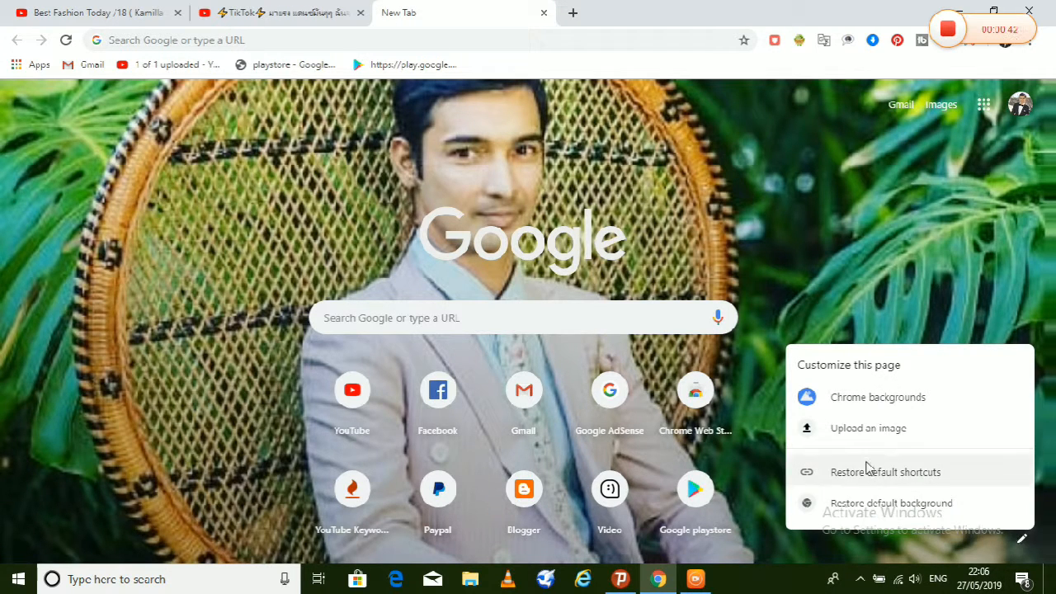
pyautogui.moveTo(845, 439)
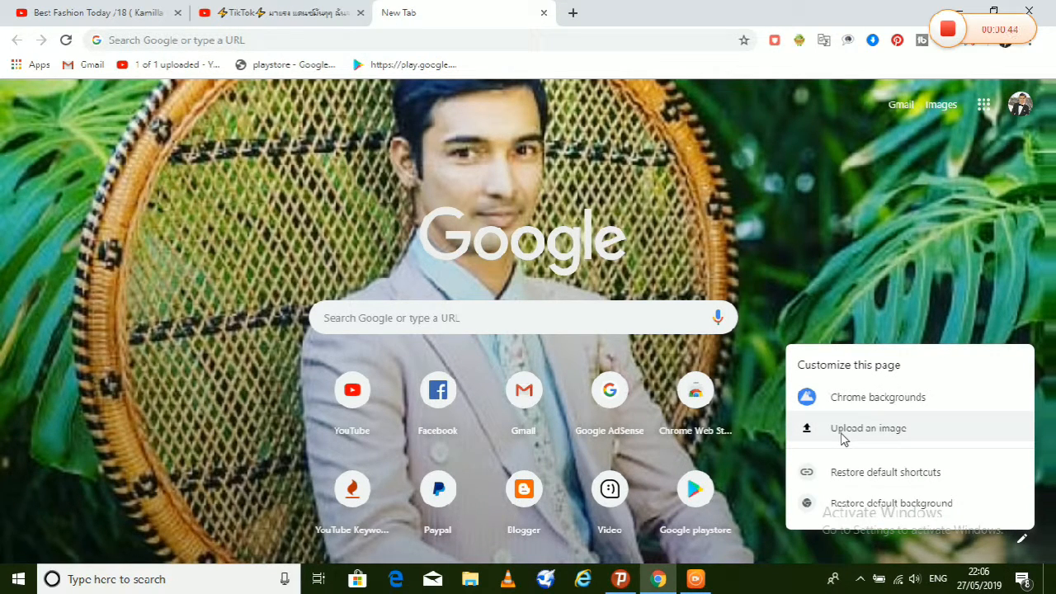
pyautogui.click(868, 427)
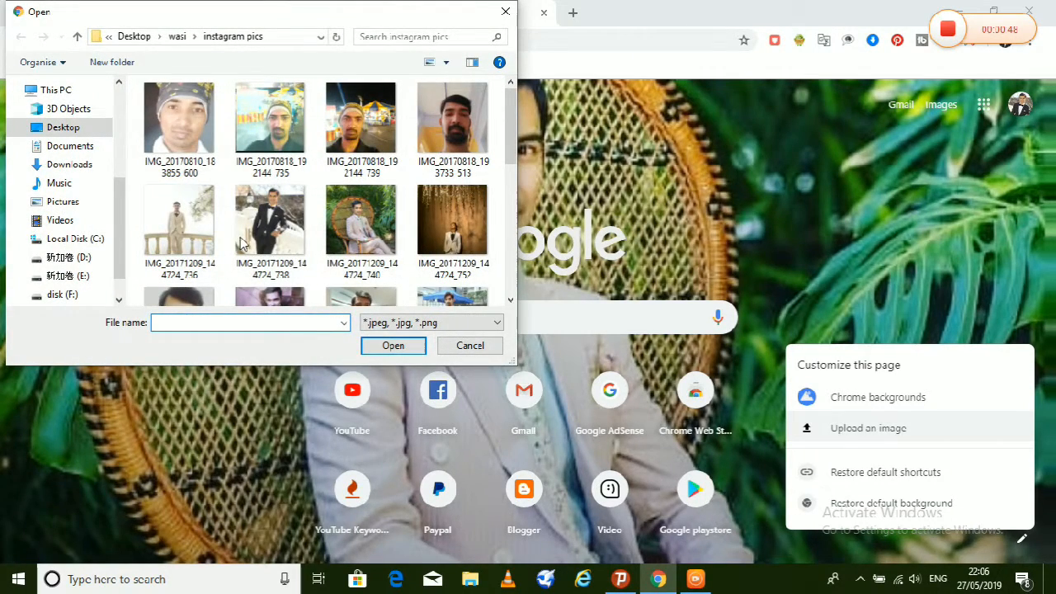
pyautogui.scroll(-3)
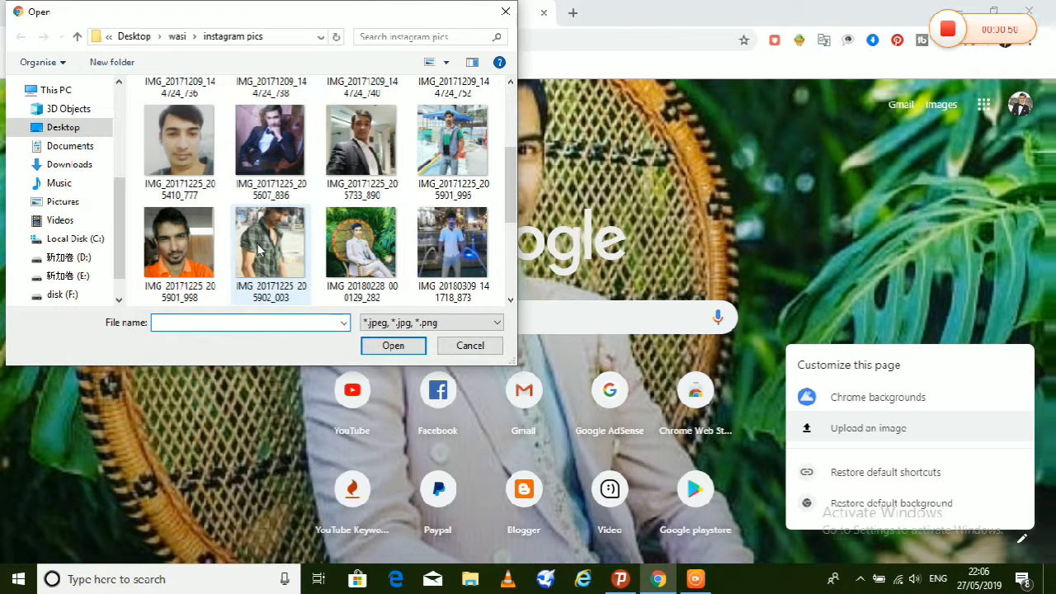
pyautogui.scroll(-3)
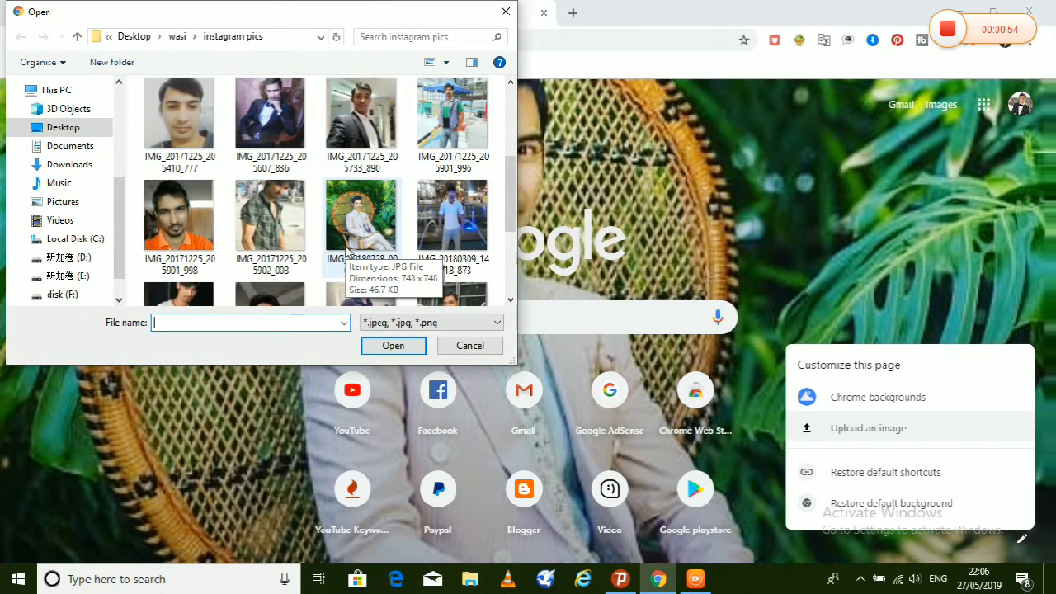
pyautogui.click(361, 254)
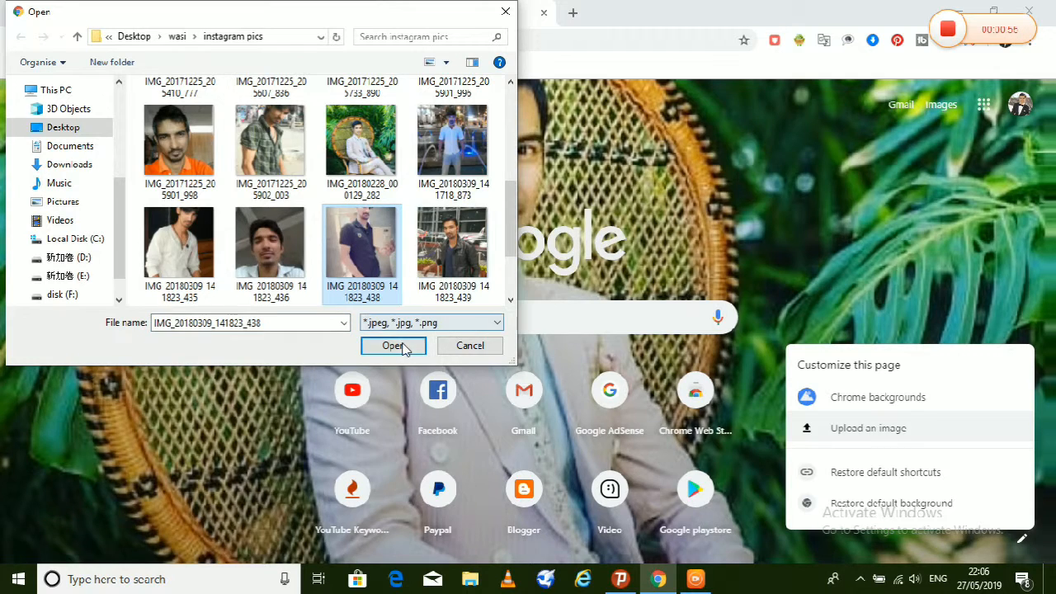
pyautogui.click(393, 344)
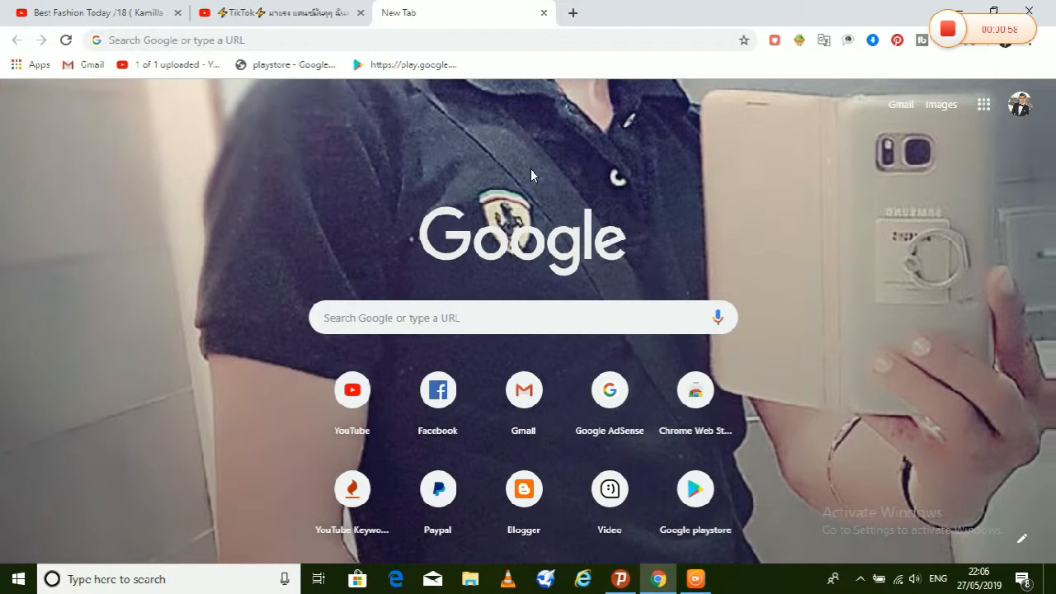
# Replace the background with the uploaded photo of the man in a tuxedo
pyautogui.click(1023, 538)
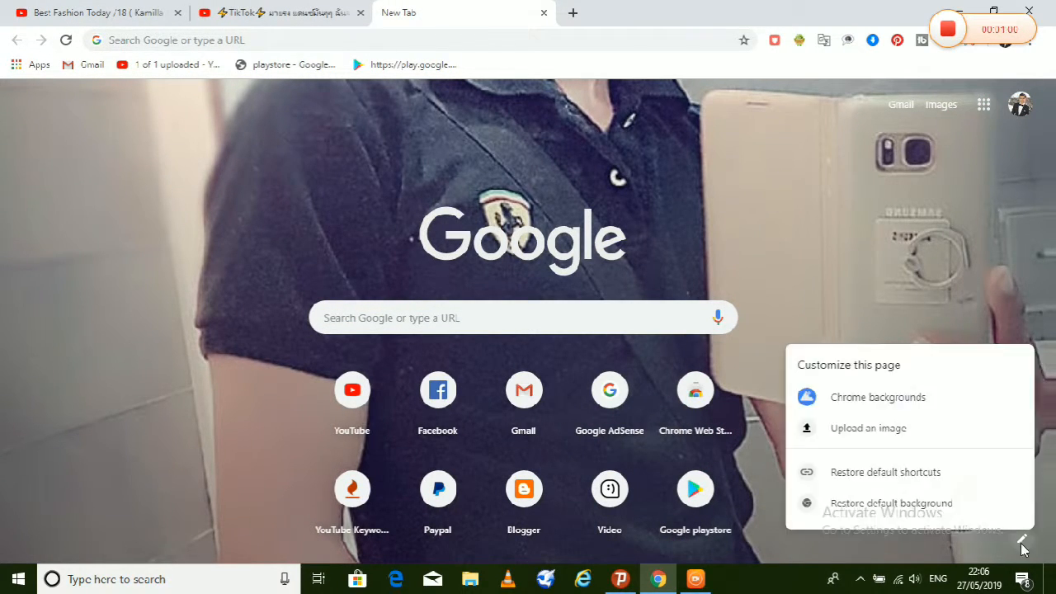
pyautogui.click(868, 427)
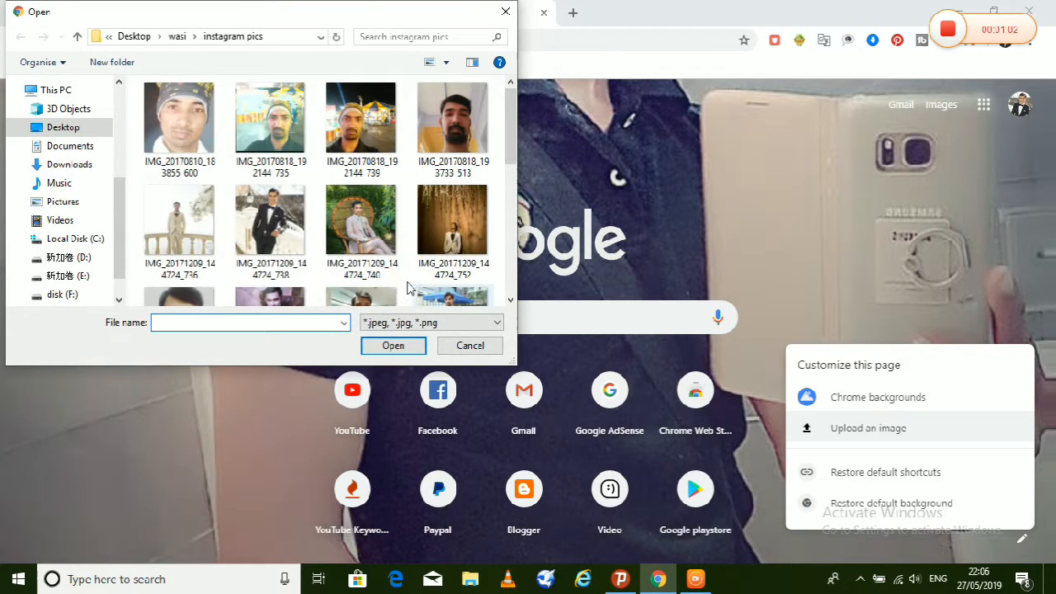
pyautogui.scroll(-3)
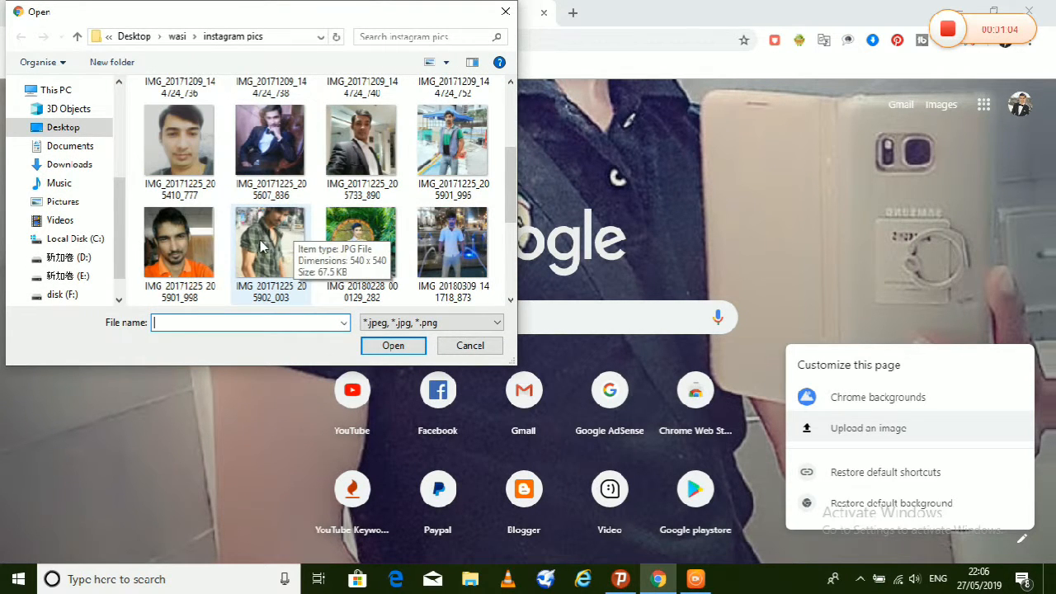
pyautogui.scroll(3)
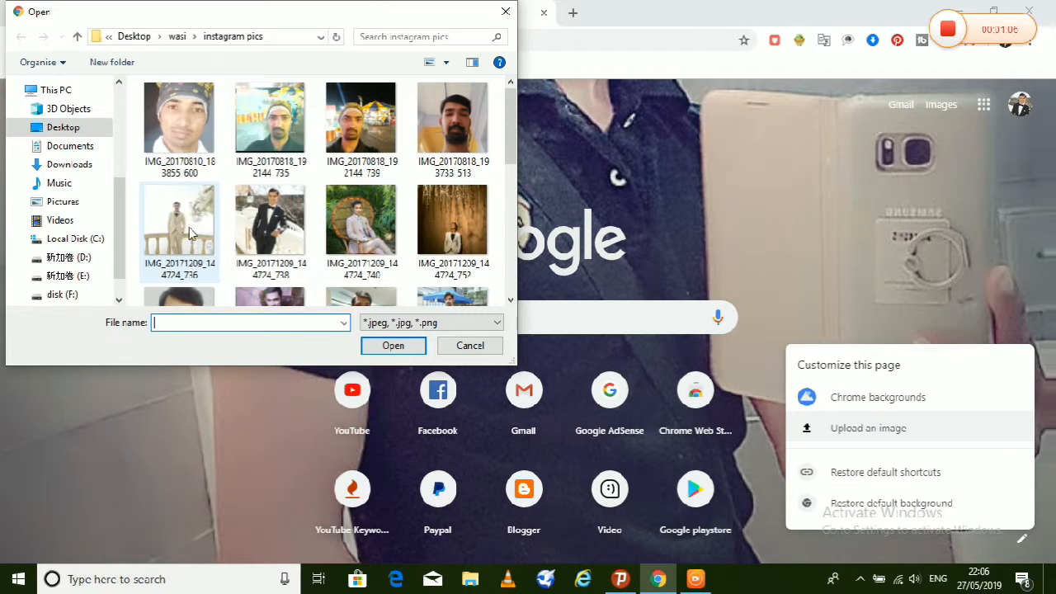
pyautogui.click(270, 217)
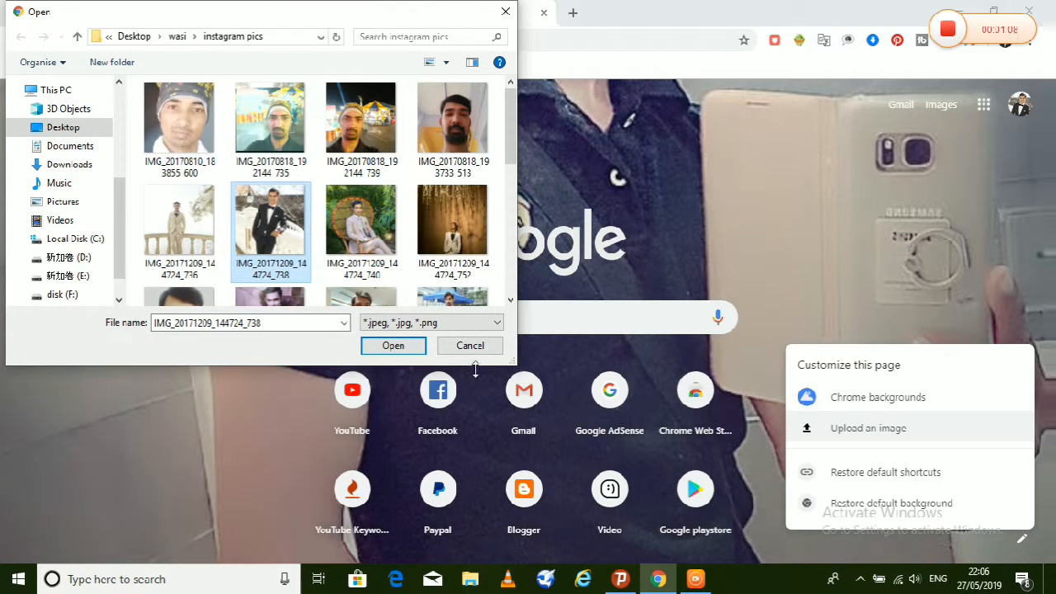
pyautogui.click(393, 345)
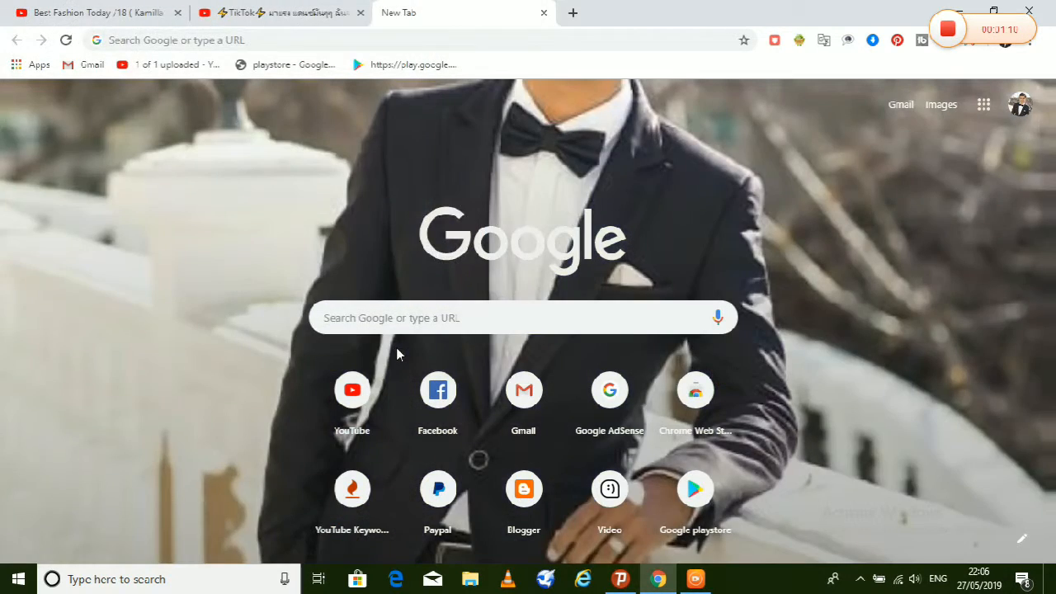
pyautogui.moveTo(535, 349)
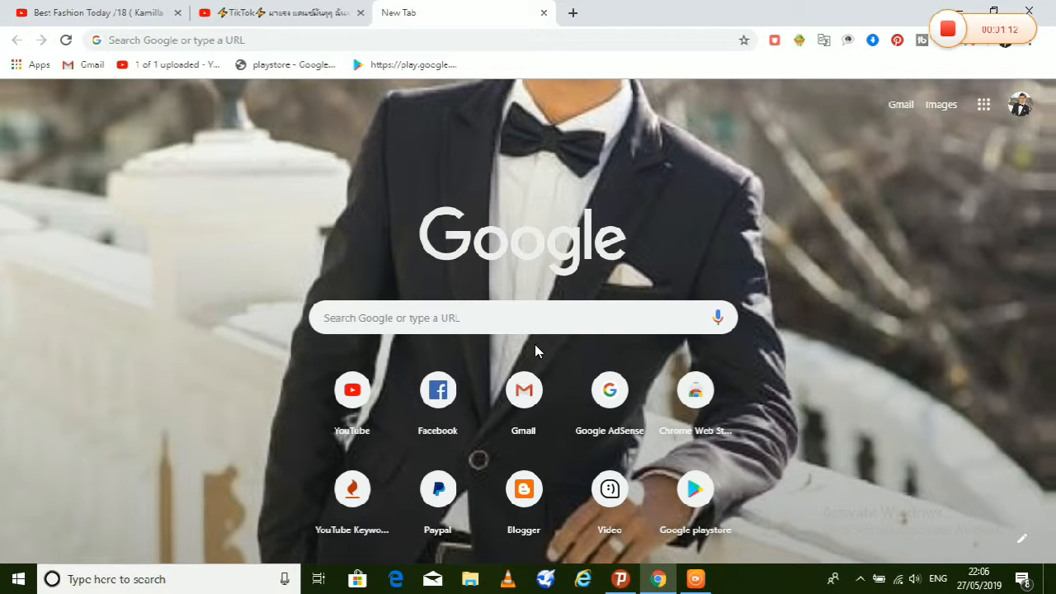
pyautogui.moveTo(397, 180)
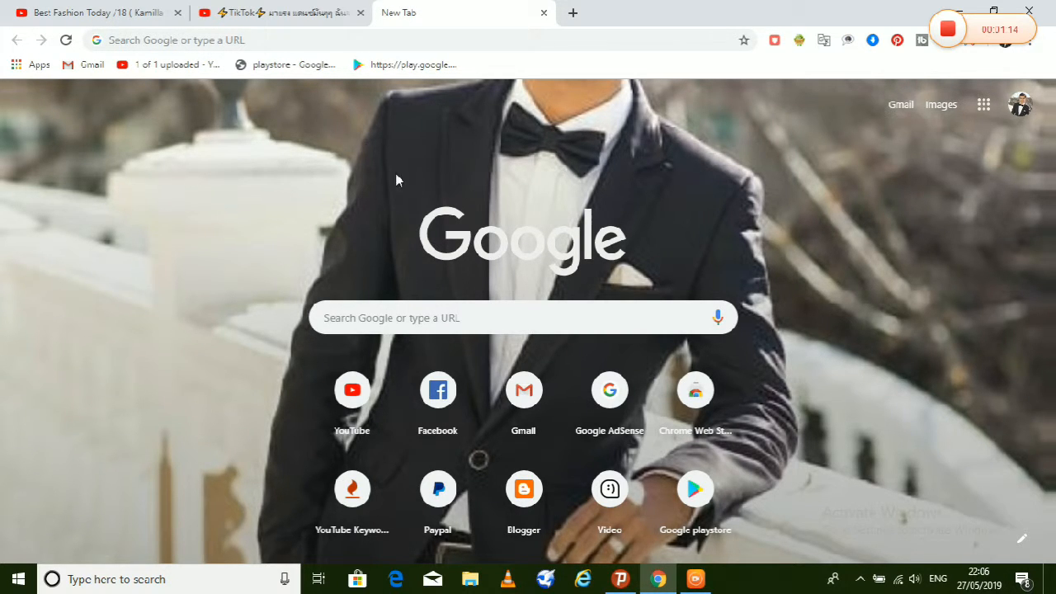
pyautogui.moveTo(657, 148)
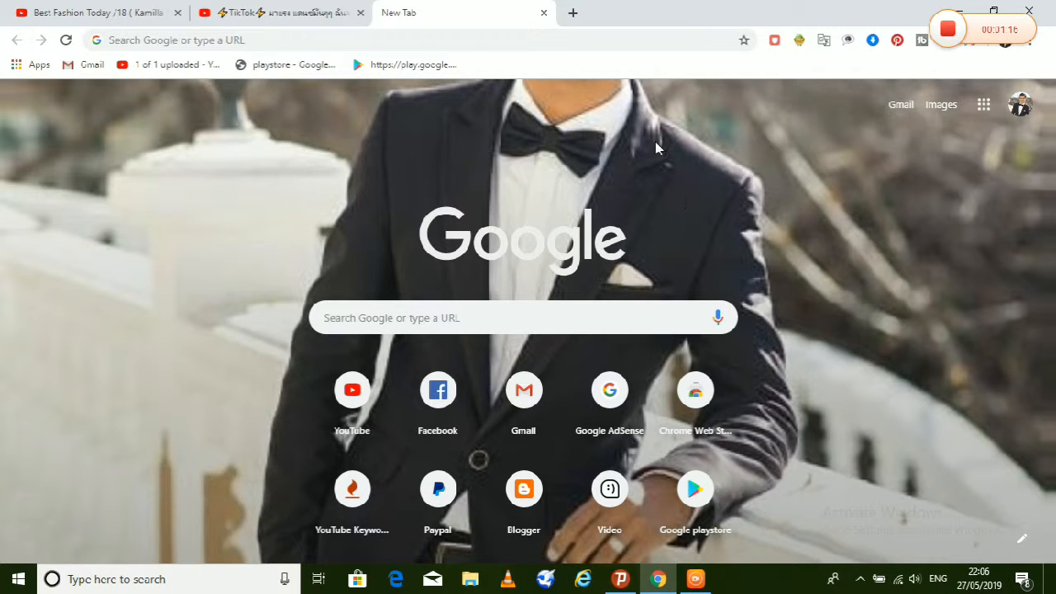